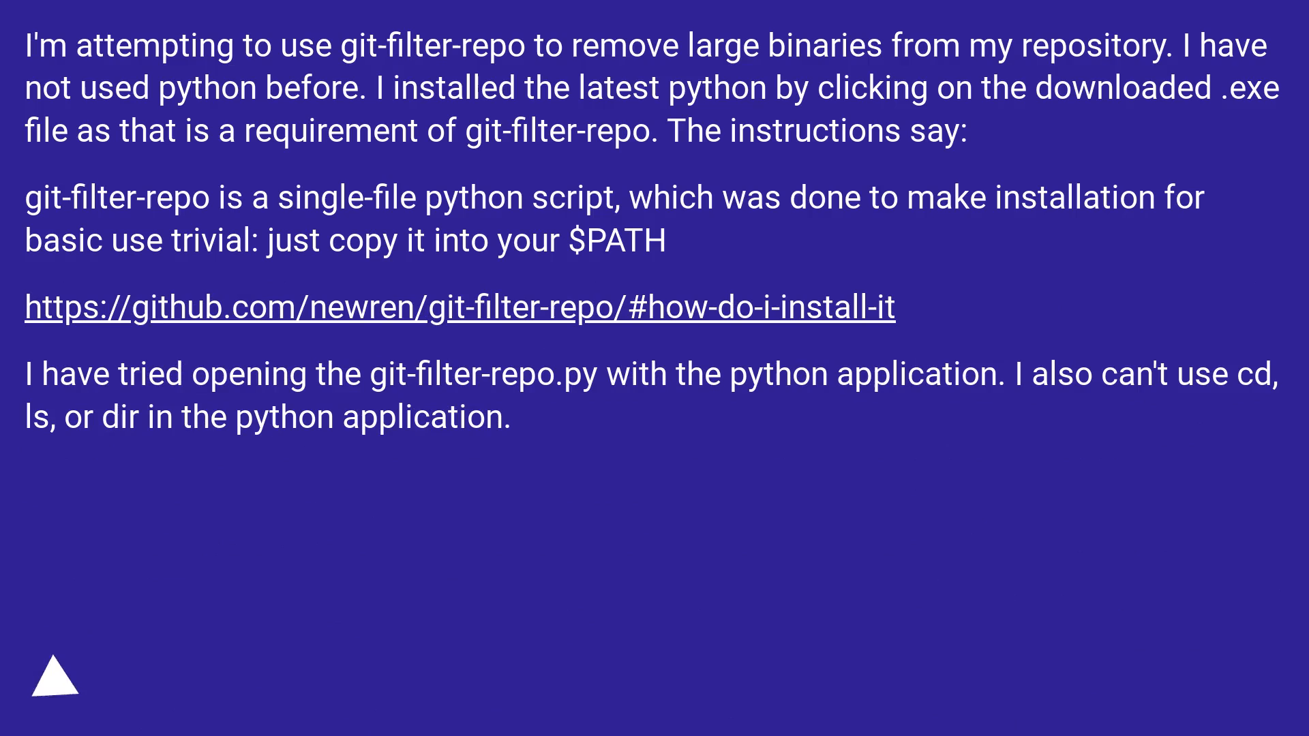
Advance the slideshow to the answer recommending pip install git-filter-repo.
left_click(55, 679)
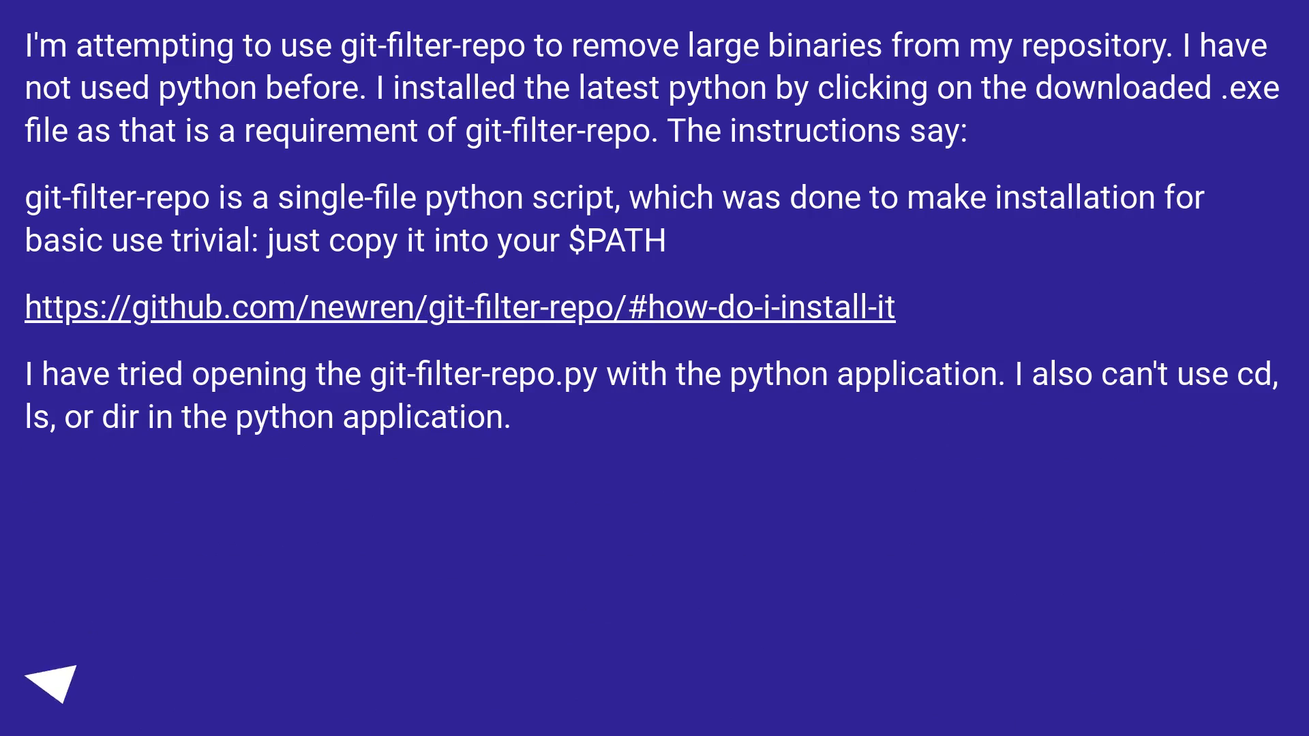
left_click(52, 684)
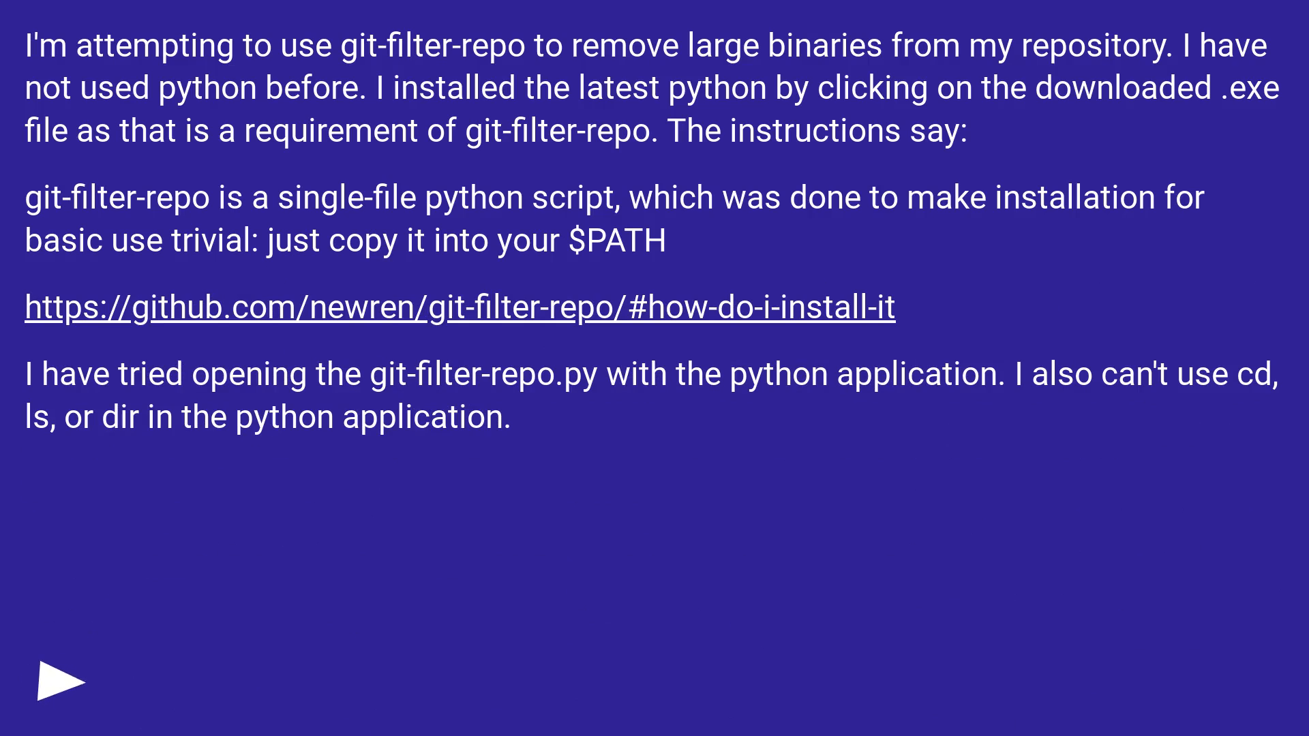
left_click(54, 680)
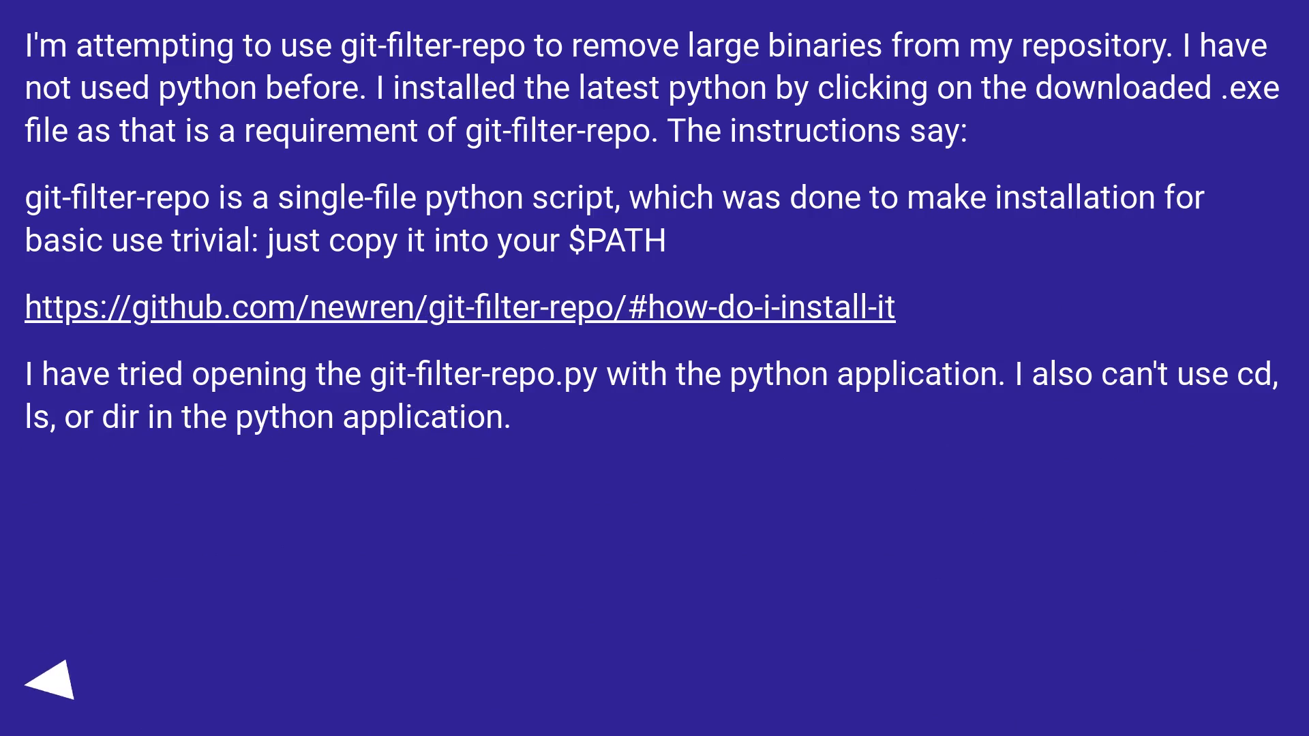
left_click(55, 683)
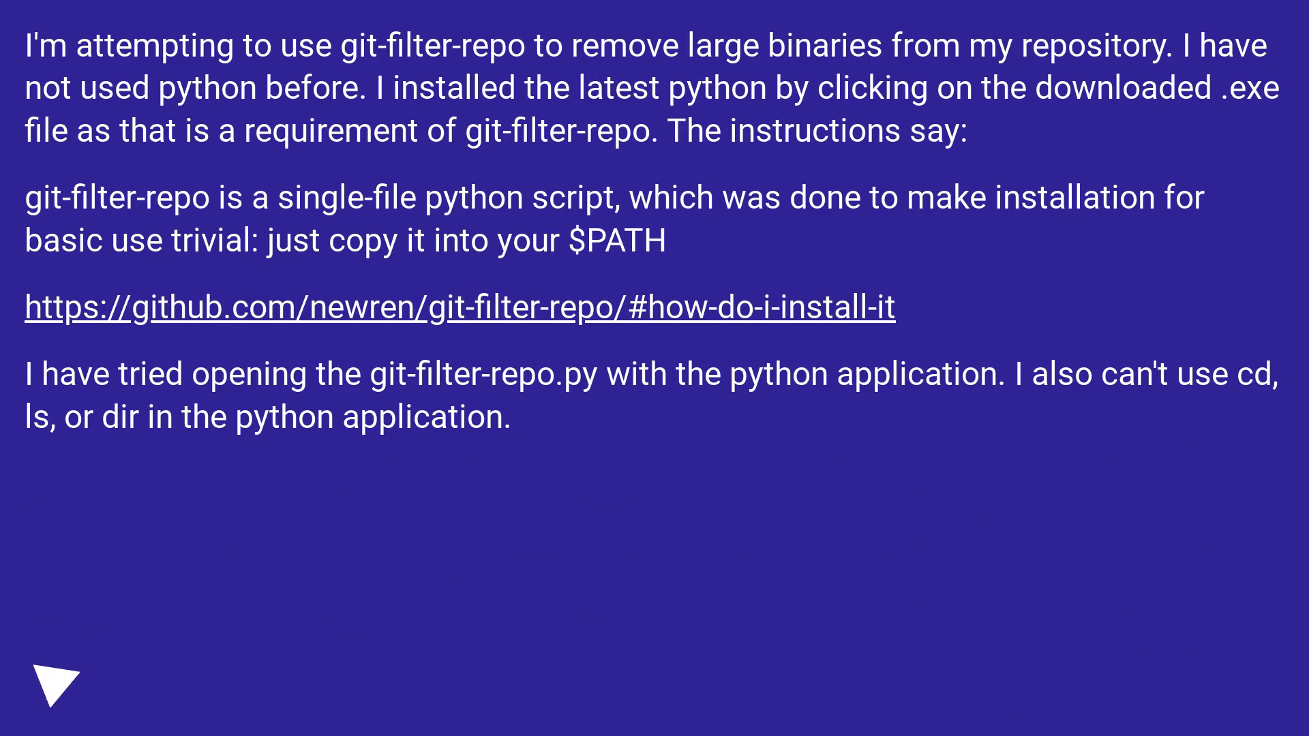
left_click(52, 685)
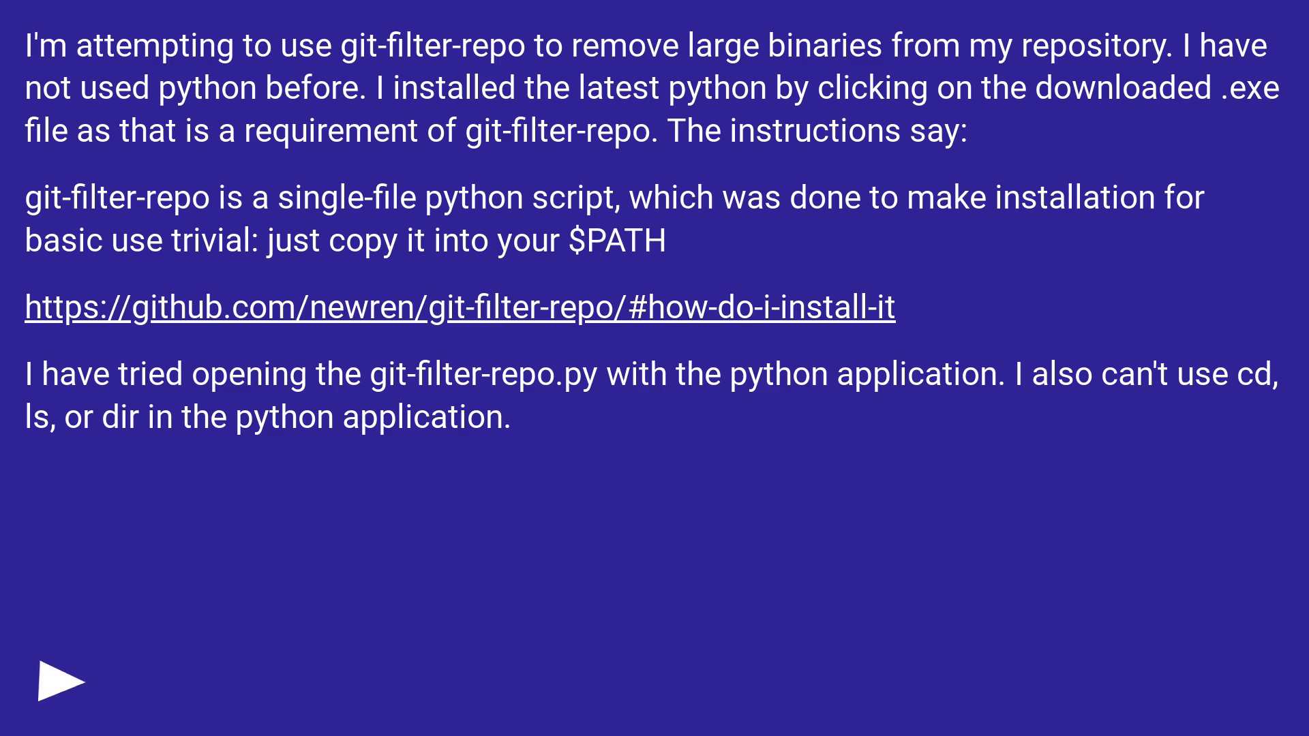
left_click(55, 682)
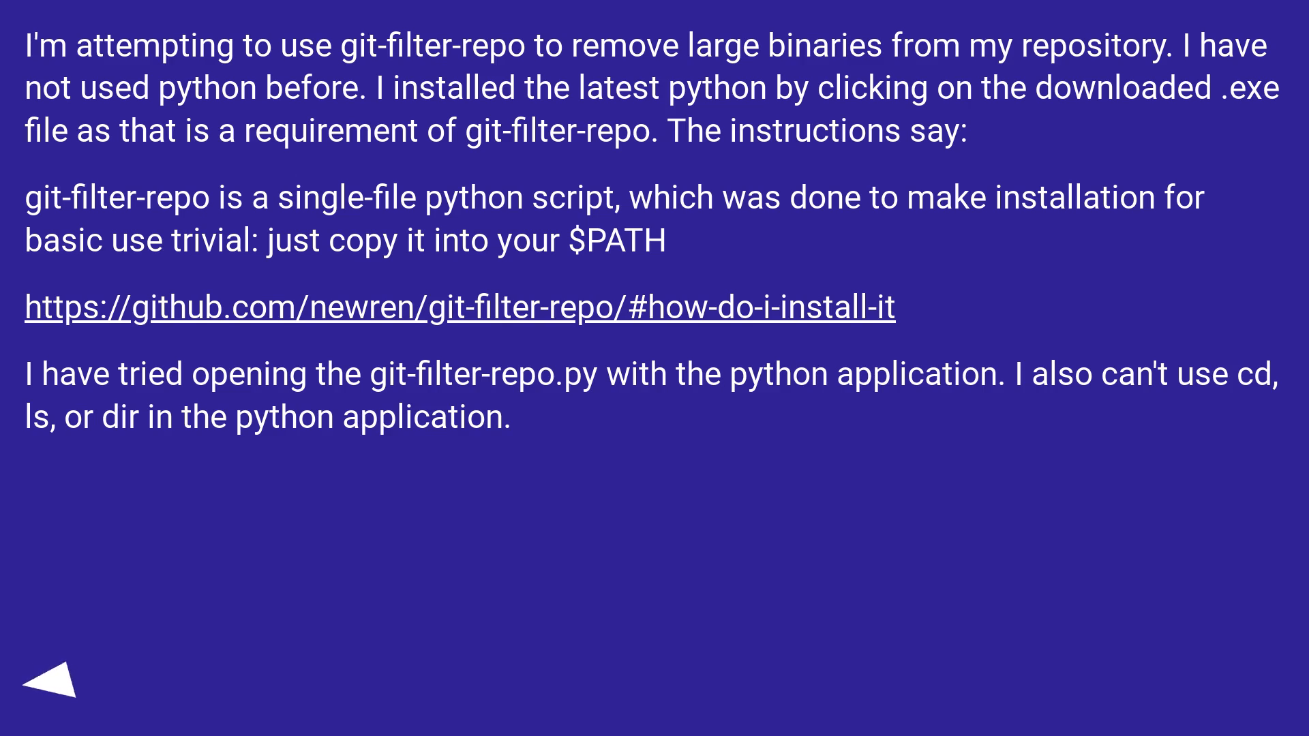
left_click(54, 686)
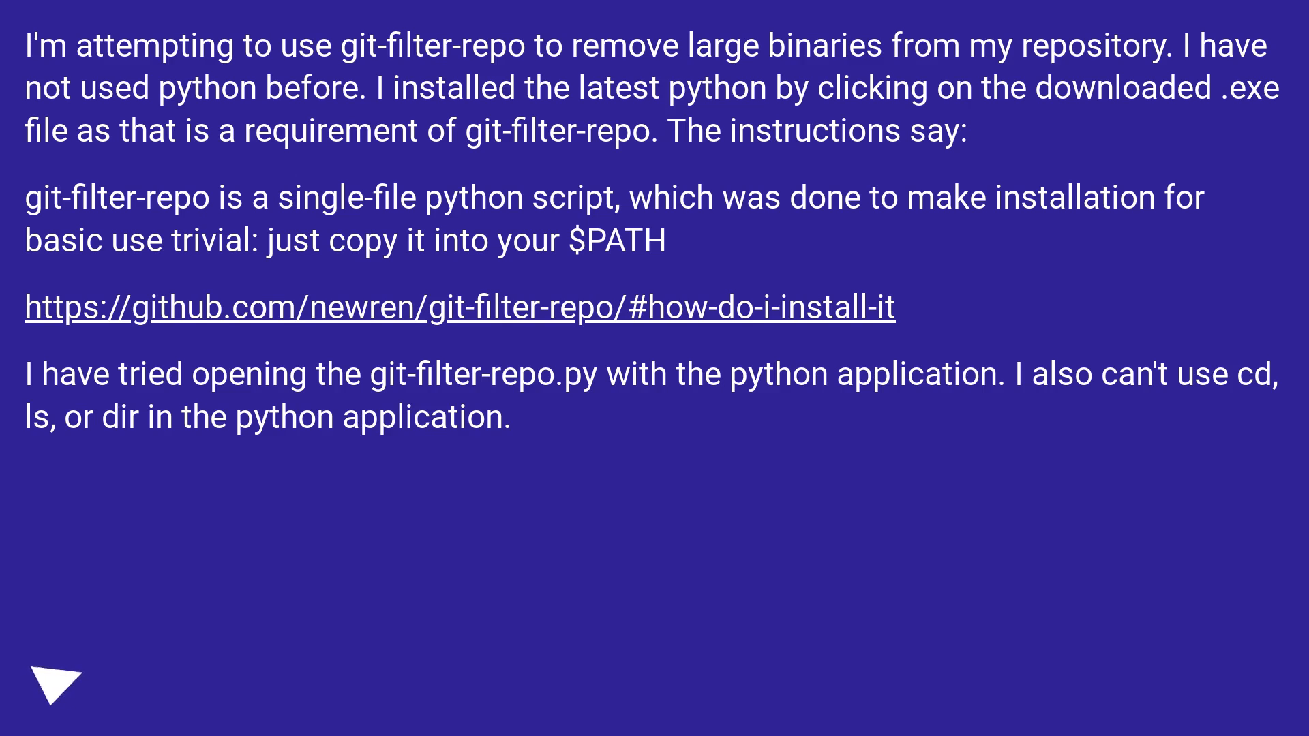
left_click(58, 680)
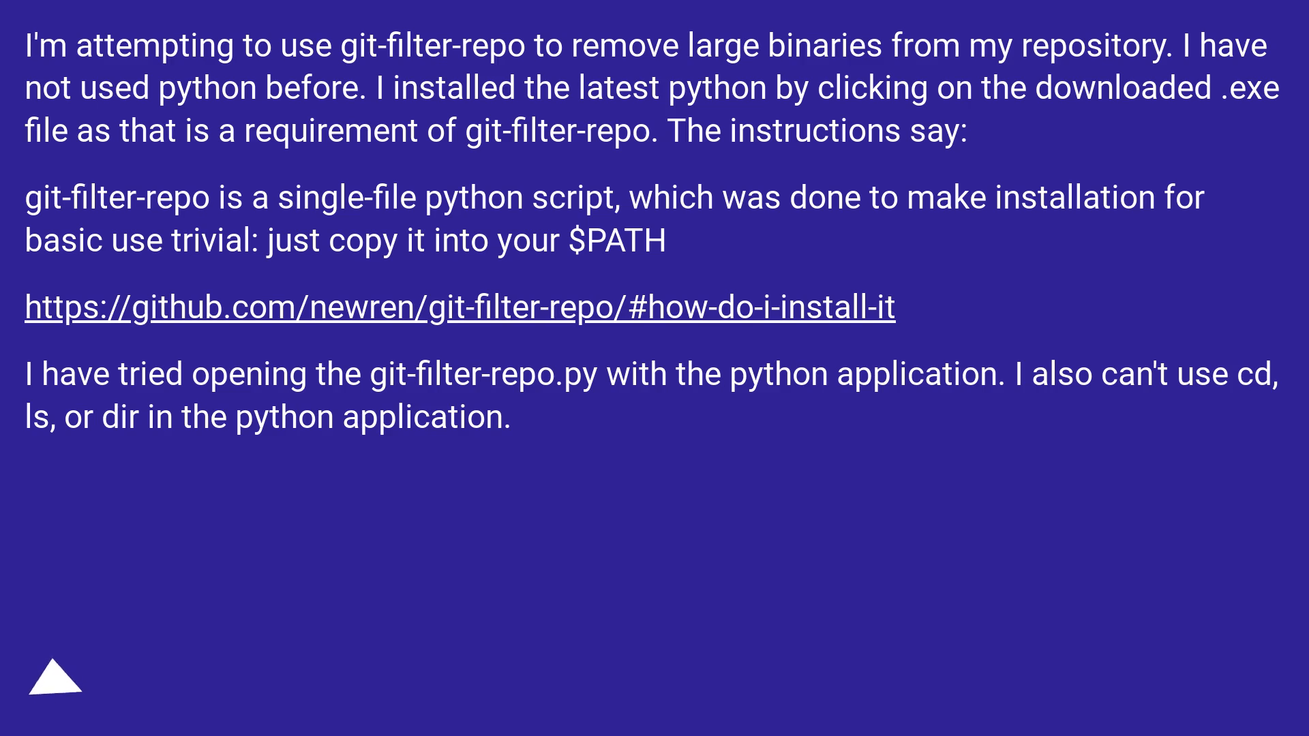
left_click(54, 679)
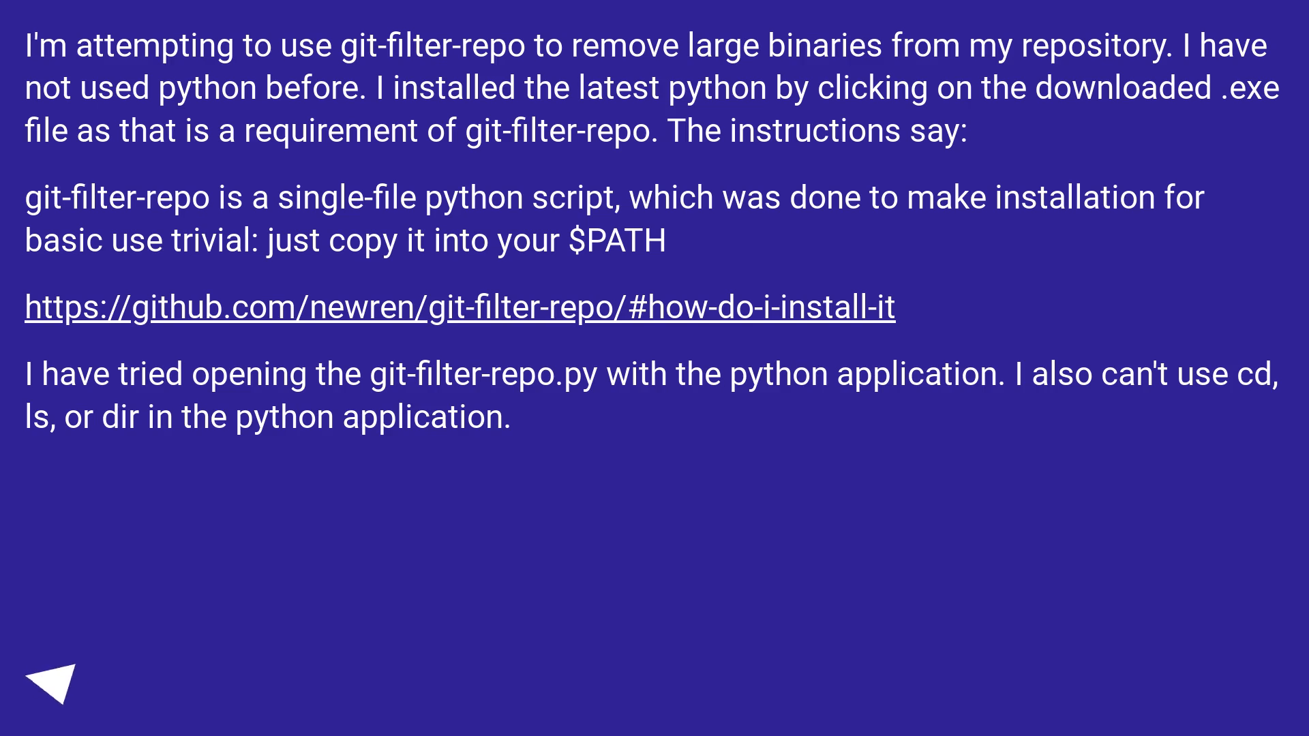
left_click(55, 680)
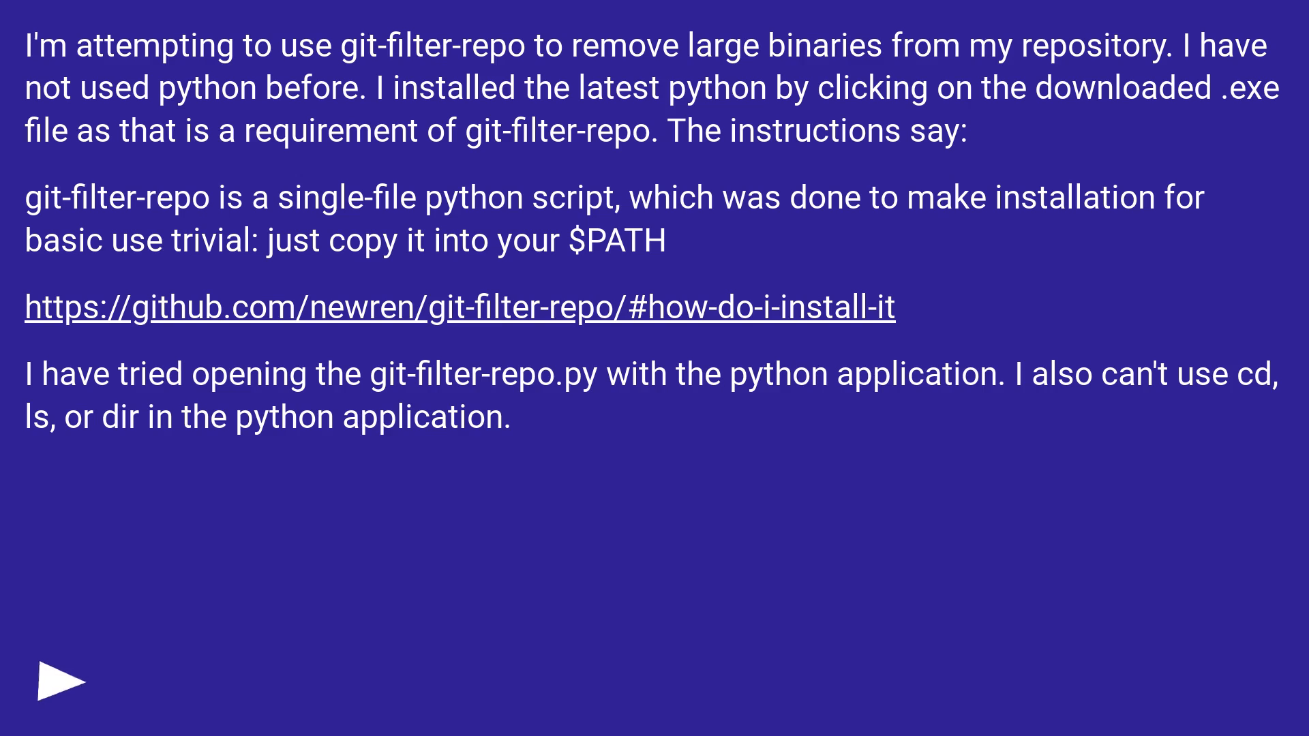
left_click(55, 680)
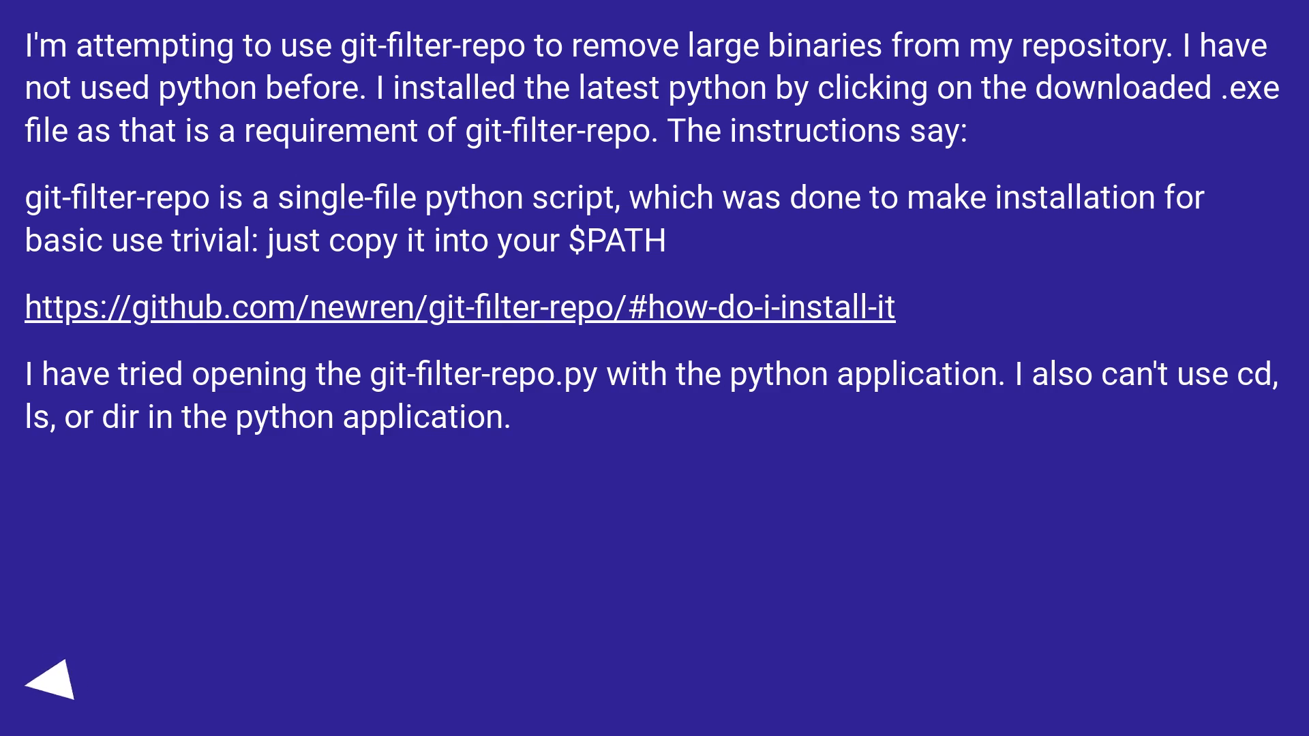
left_click(52, 684)
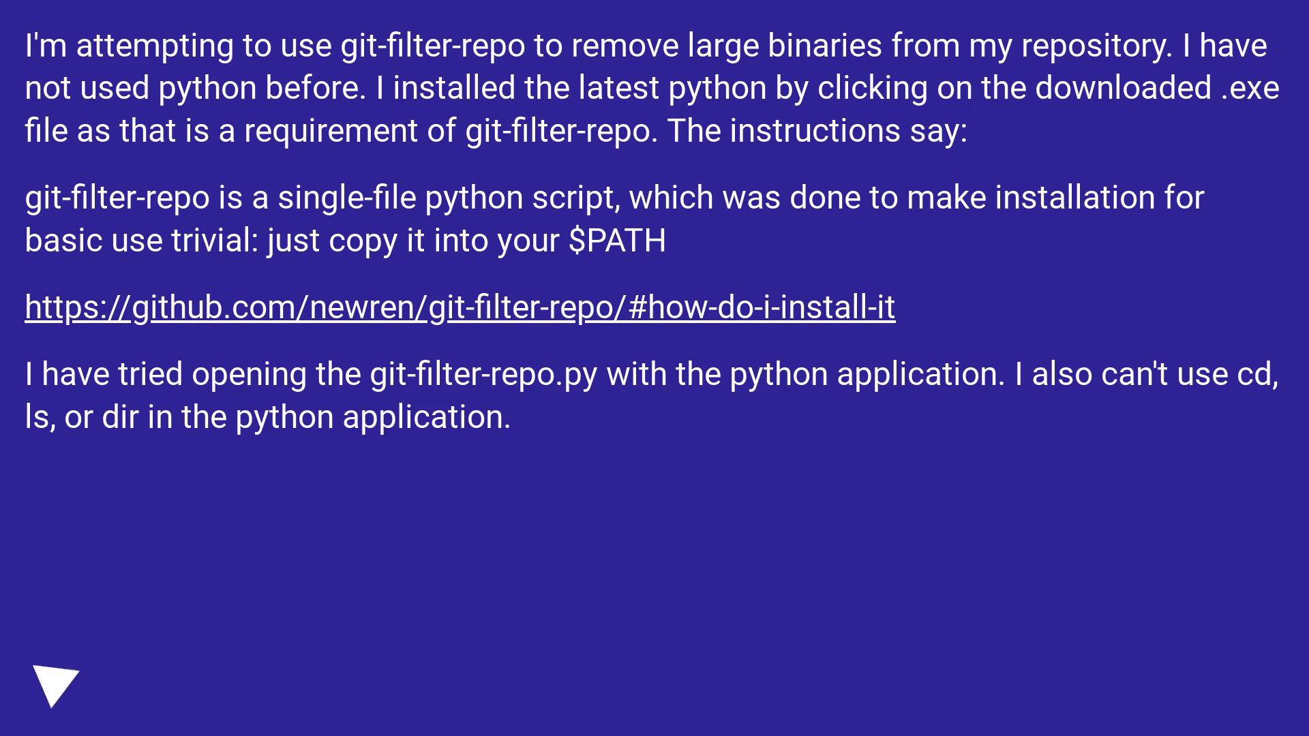
left_click(53, 679)
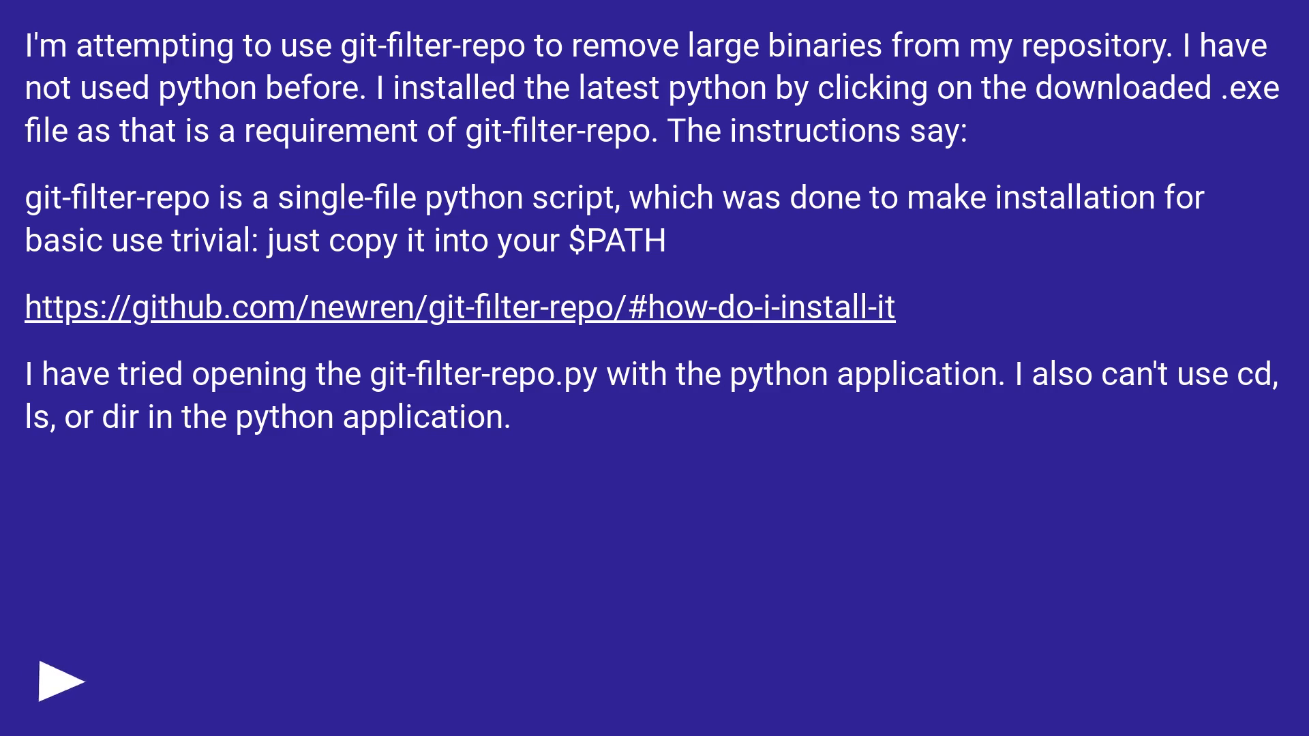
left_click(57, 677)
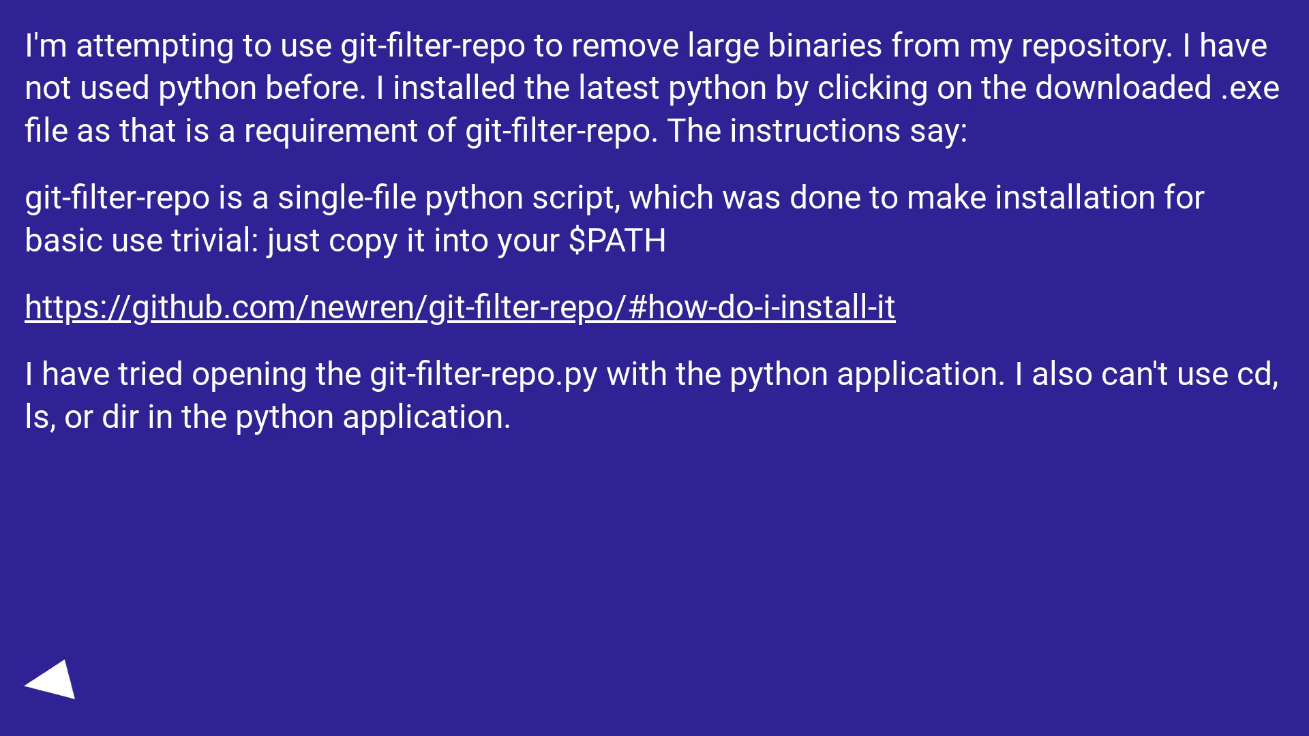
left_click(55, 681)
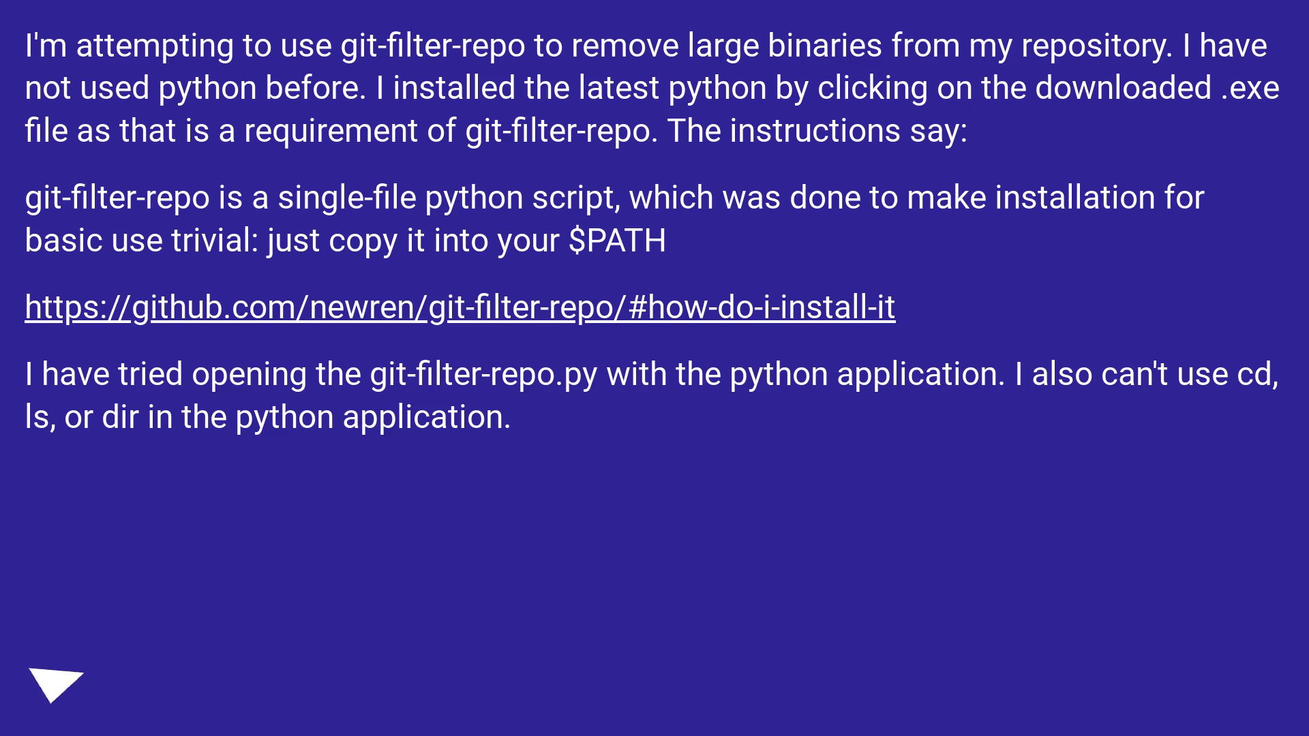
left_click(57, 685)
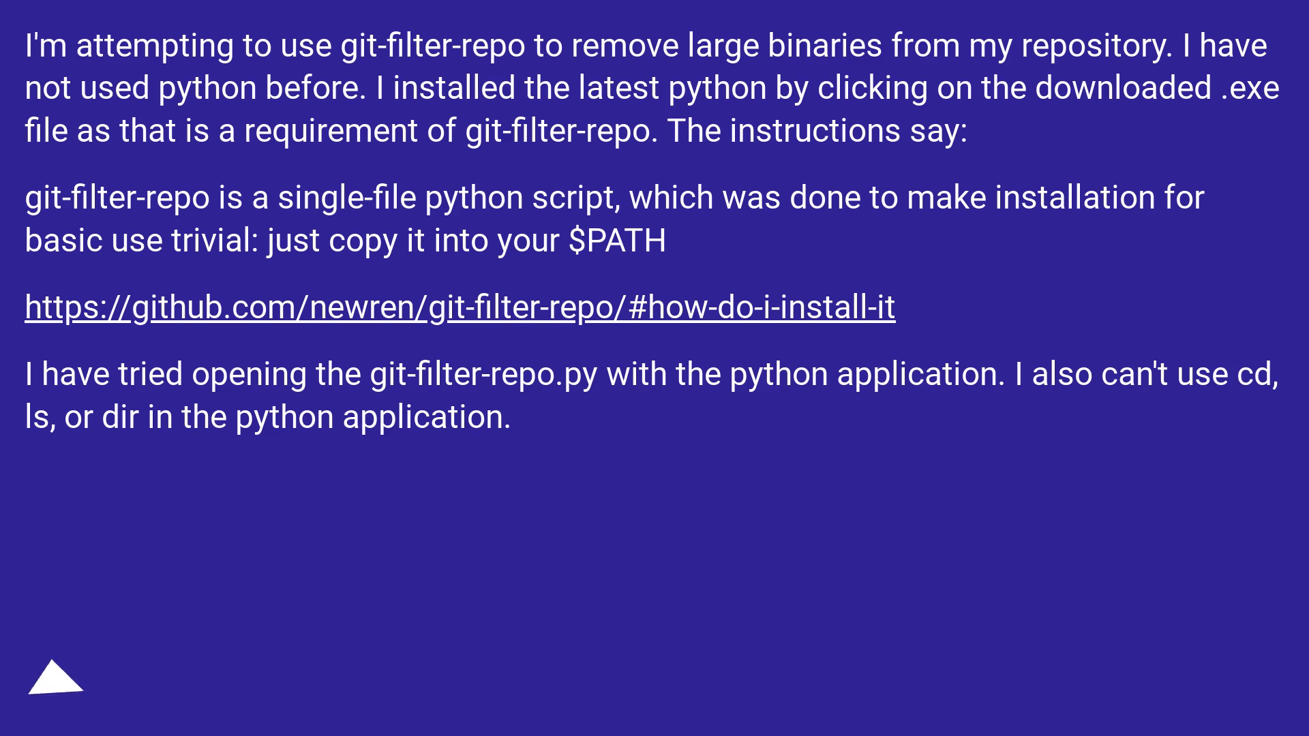
left_click(54, 681)
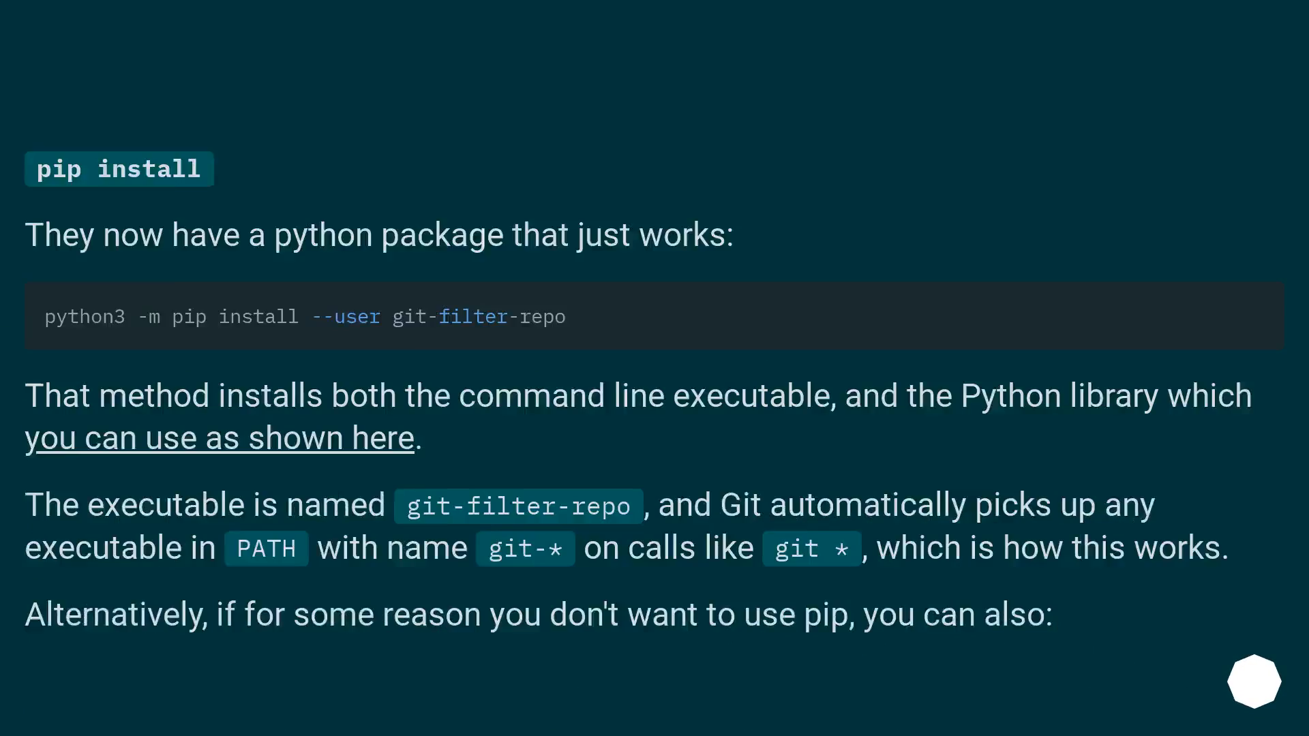
Scroll to the non-pip alternative: bashrc/wget commands into ~/bin, tested on Ubuntu 20.04.
scroll("up", 3)
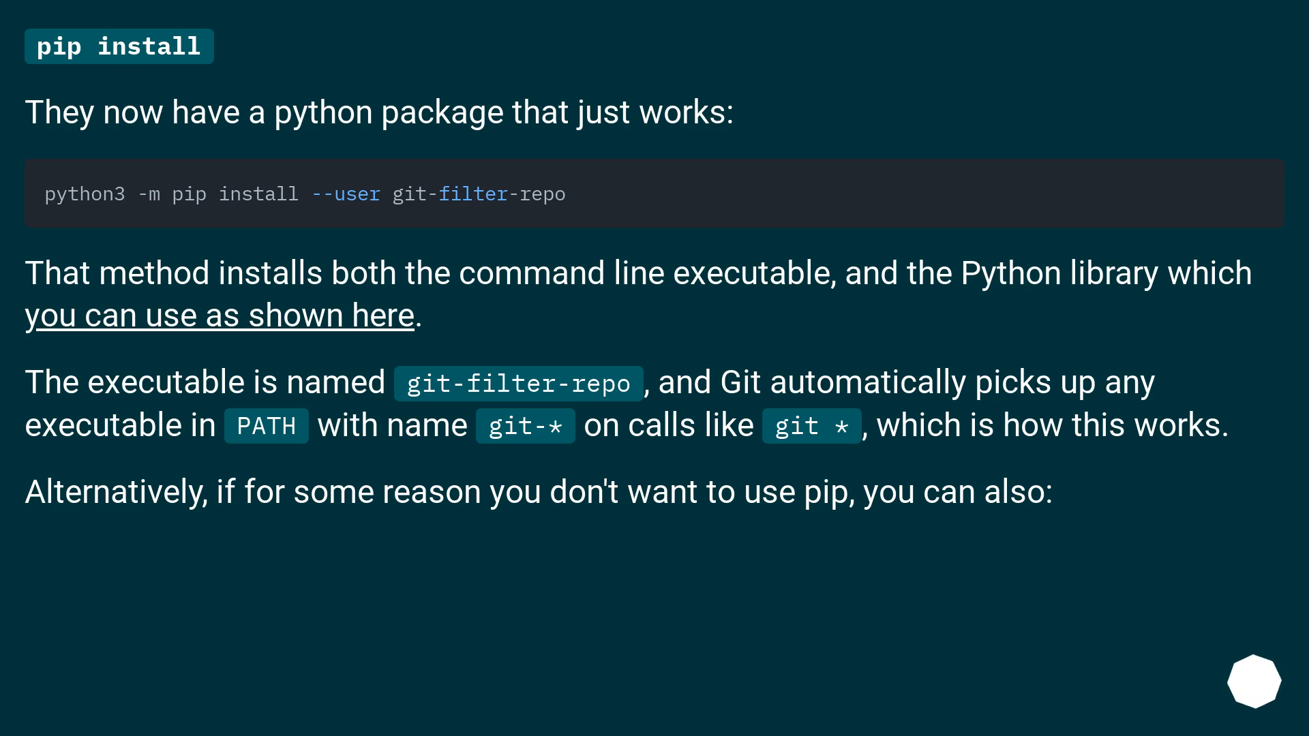
scroll("down", 3)
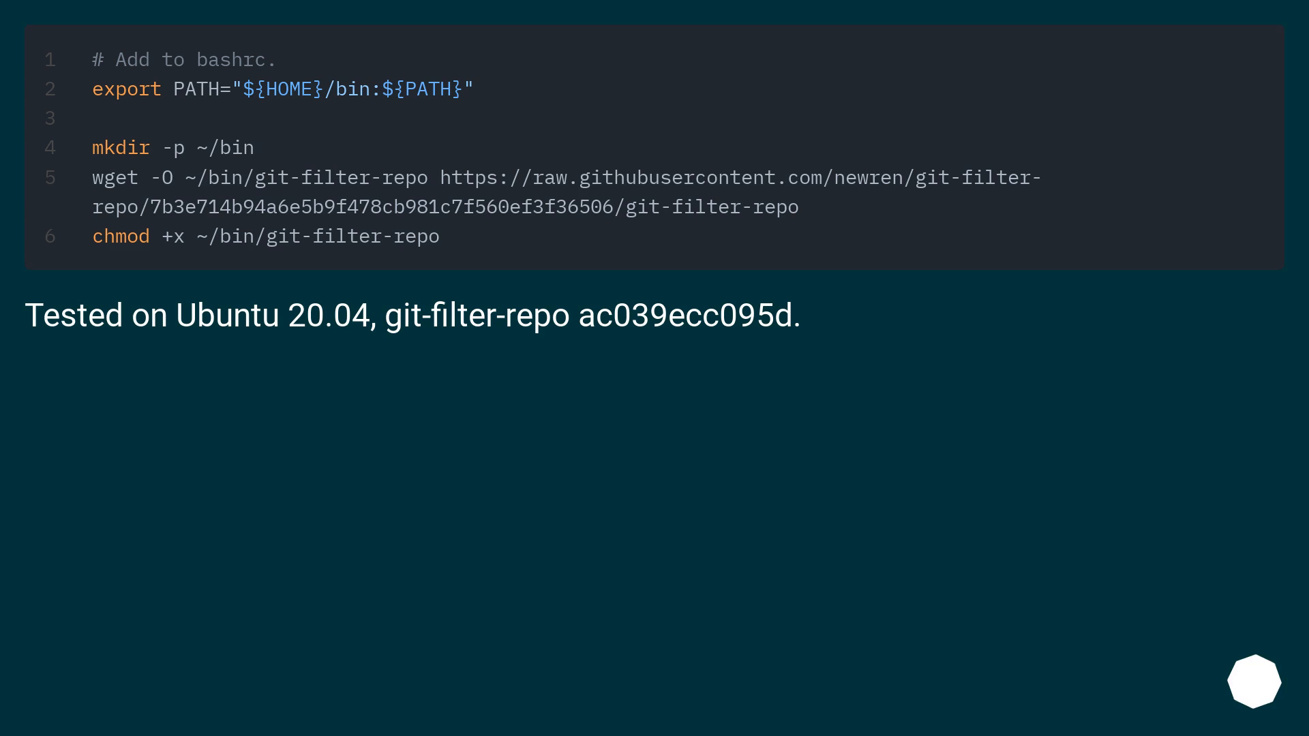